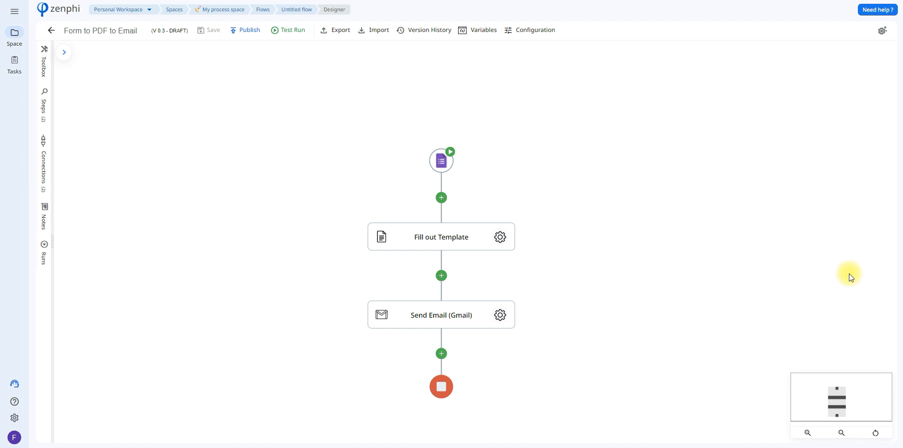
{"action": "mouse_move", "coordinate": [718, 257]}
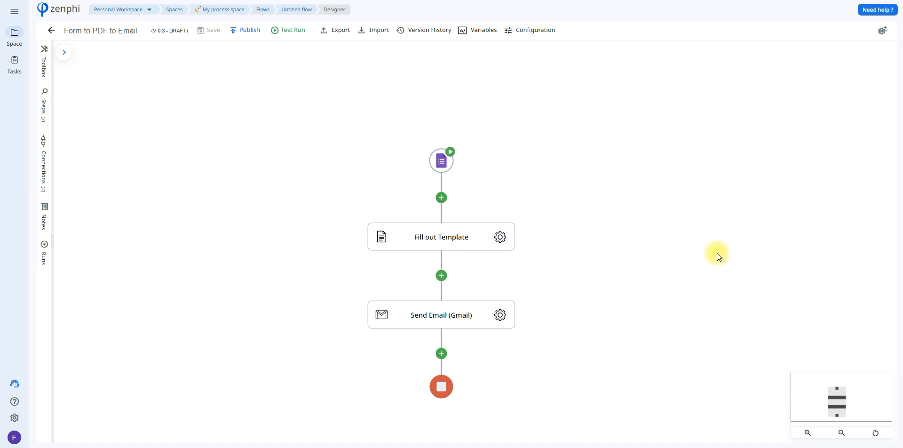
{"action": "mouse_move", "coordinate": [475, 198]}
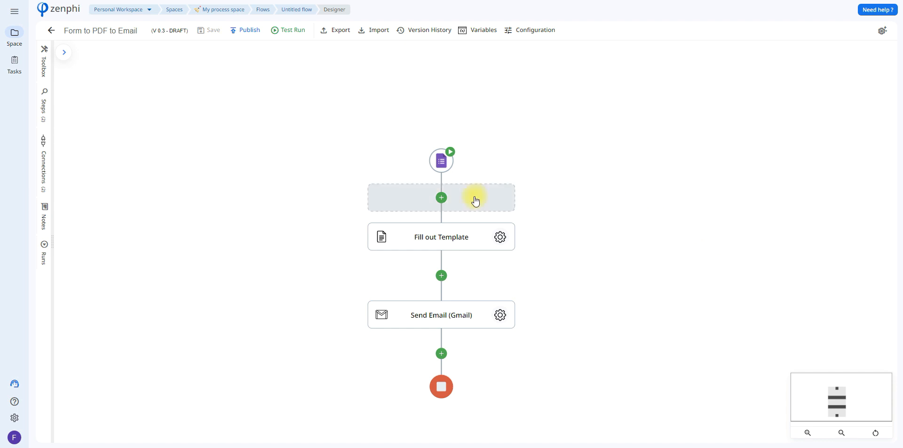
{"action": "mouse_move", "coordinate": [449, 166]}
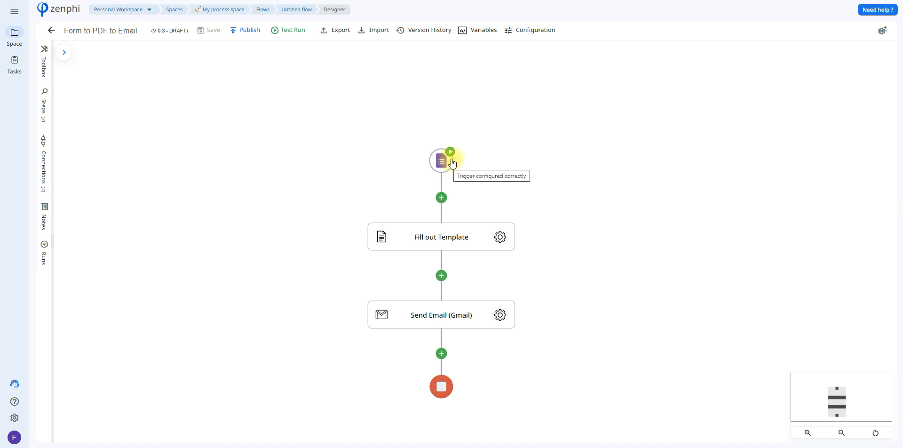
{"action": "mouse_move", "coordinate": [519, 142]}
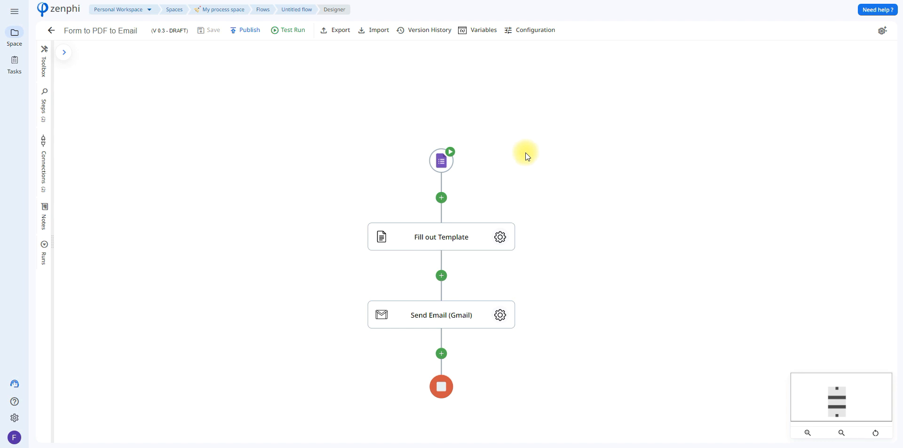
{"action": "mouse_move", "coordinate": [522, 151]}
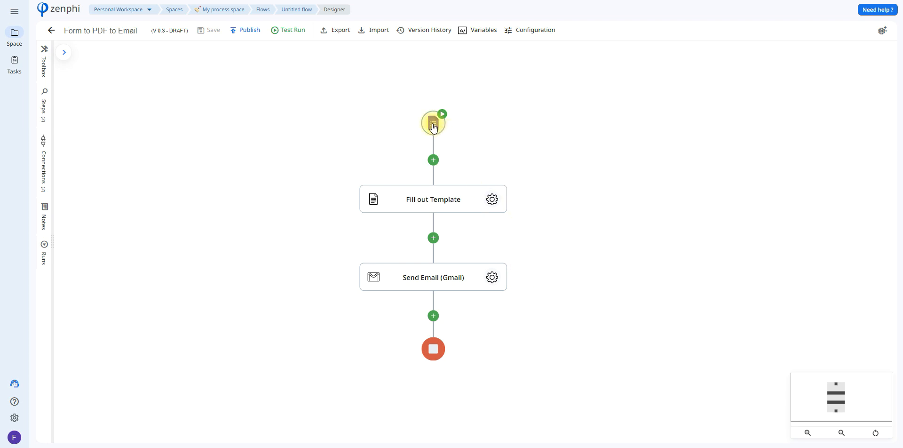
Step: Review the trigger's Google Forms connection and browse Drive for the Onboarding Response Sheet form
{"action": "left_click", "coordinate": [432, 121]}
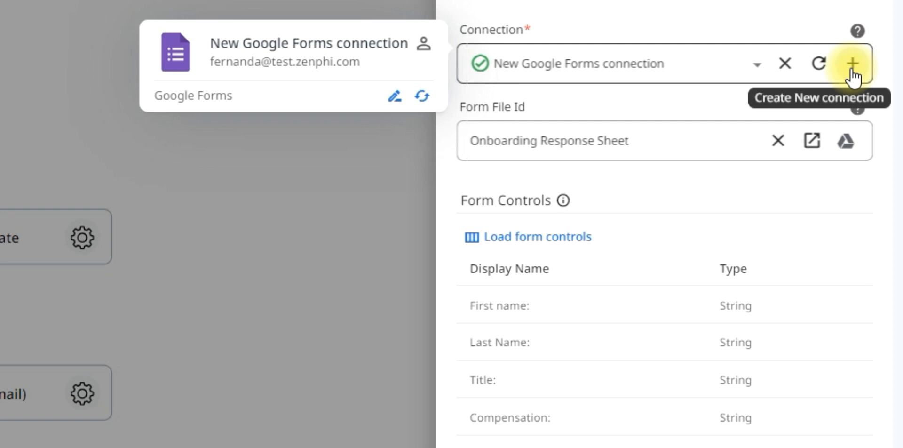
{"action": "left_click", "coordinate": [855, 63]}
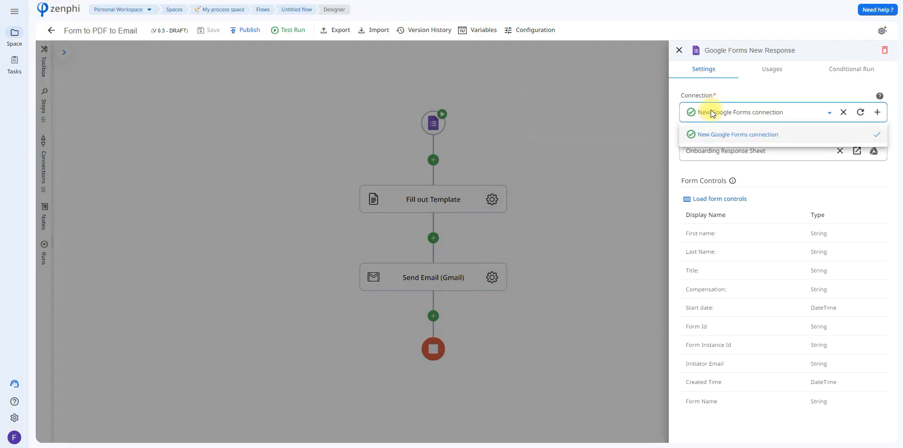
{"action": "mouse_move", "coordinate": [727, 115]}
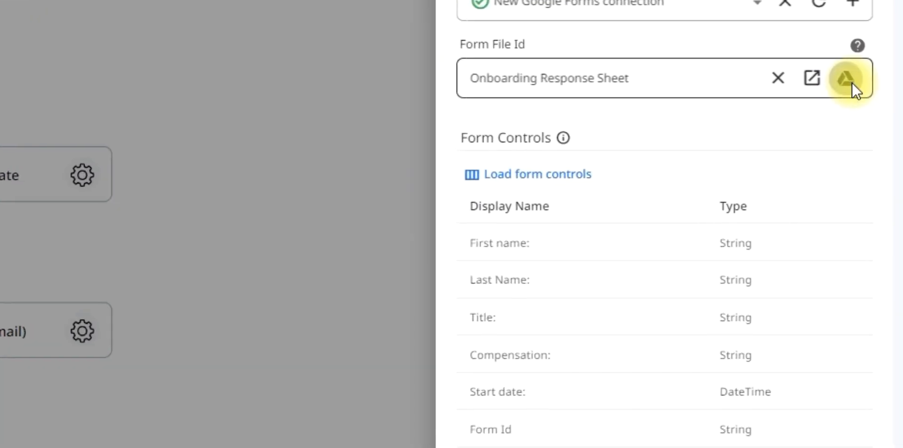
{"action": "left_click", "coordinate": [846, 78]}
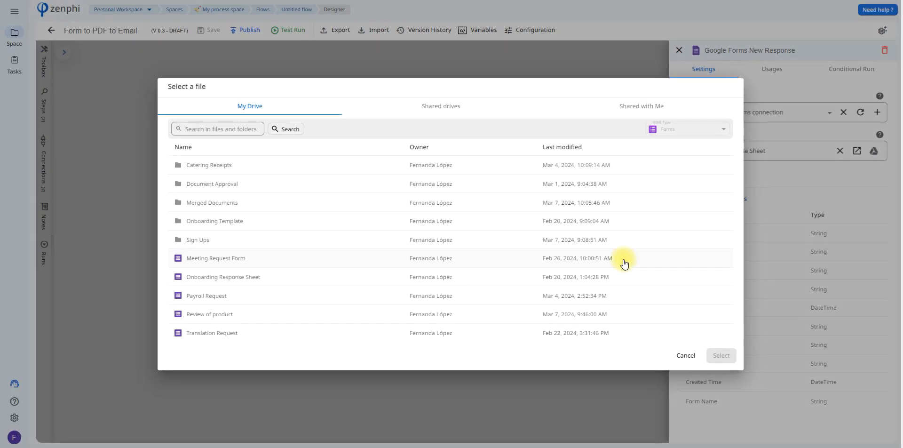
{"action": "mouse_move", "coordinate": [663, 339]}
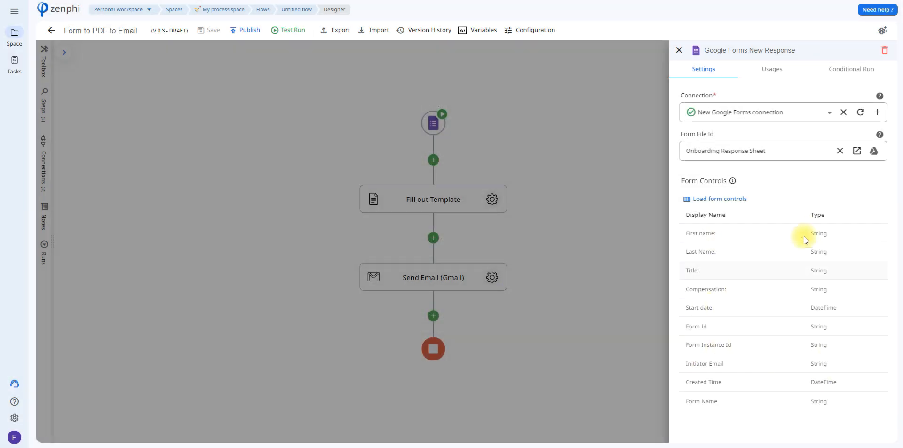
{"action": "mouse_move", "coordinate": [759, 224]}
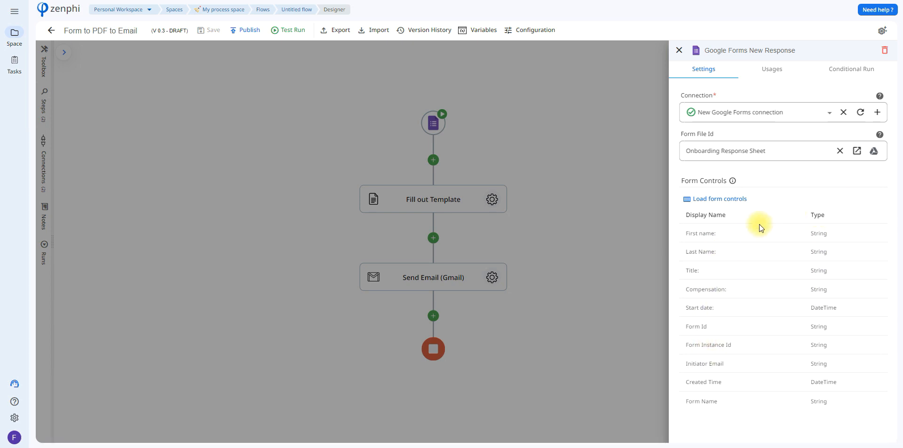
Step: Close the trigger settings and scroll through the Onboarding for new hires form questions
{"action": "left_click", "coordinate": [678, 50]}
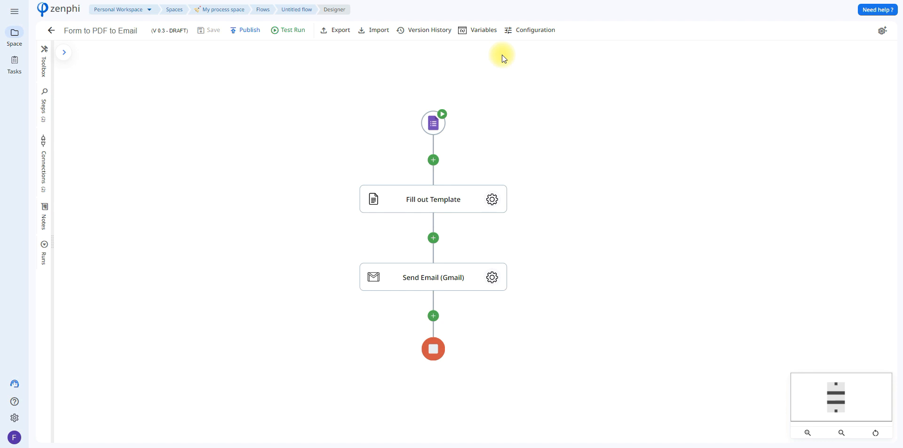
{"action": "mouse_move", "coordinate": [503, 57]}
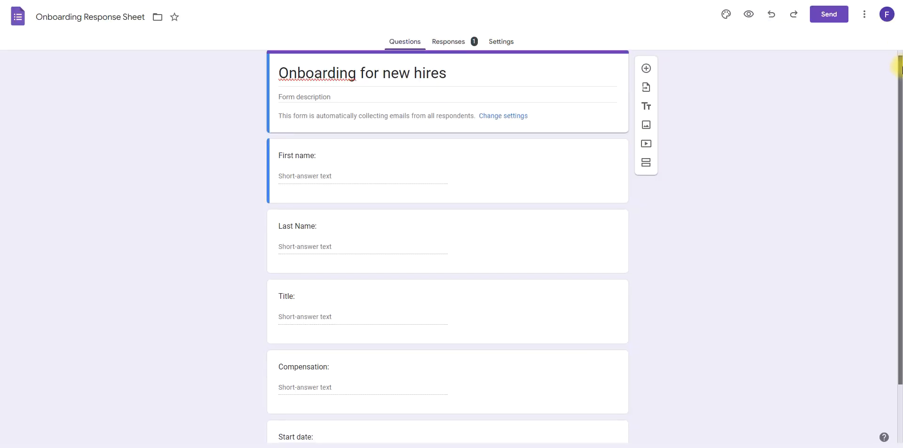
{"action": "scroll", "scroll_direction": "down", "scroll_amount": 3}
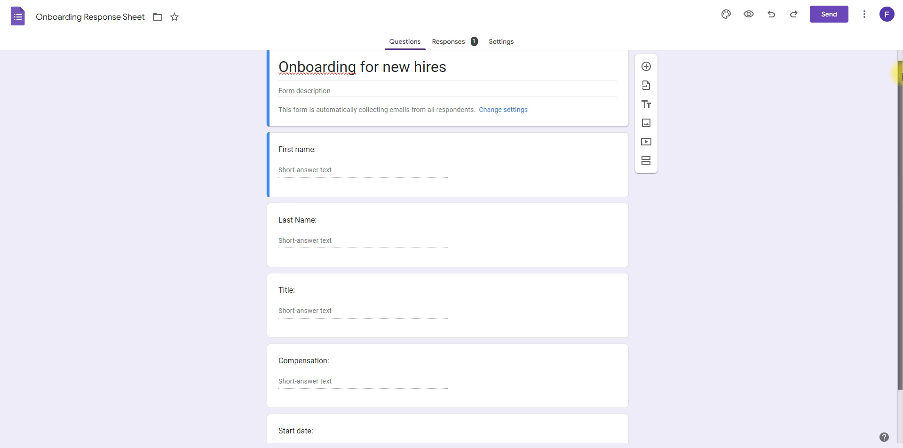
{"action": "scroll", "scroll_direction": "down", "scroll_amount": 3}
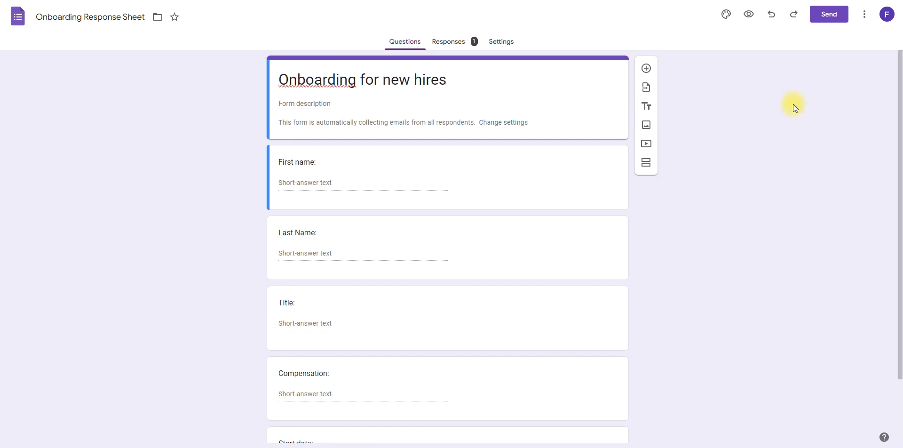
{"action": "mouse_move", "coordinate": [592, 113]}
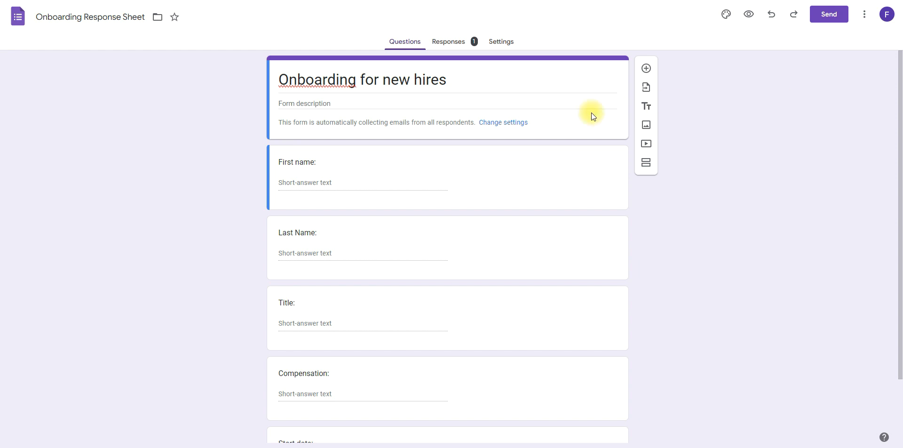
{"action": "mouse_move", "coordinate": [507, 134]}
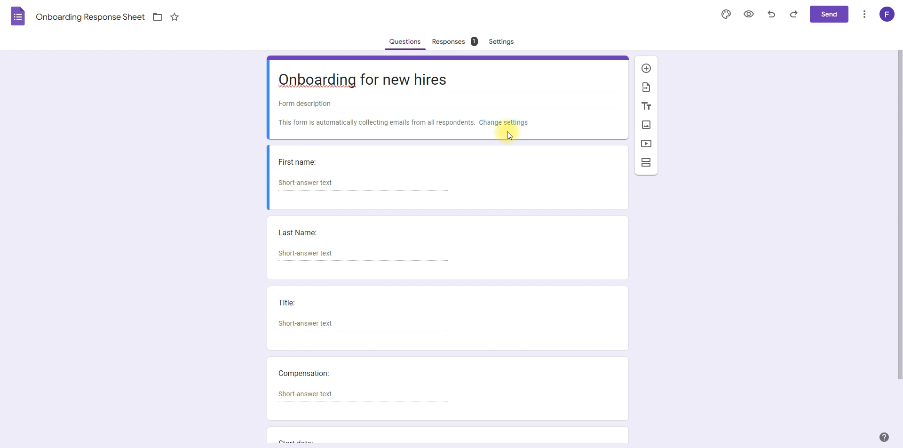
{"action": "mouse_move", "coordinate": [560, 137]}
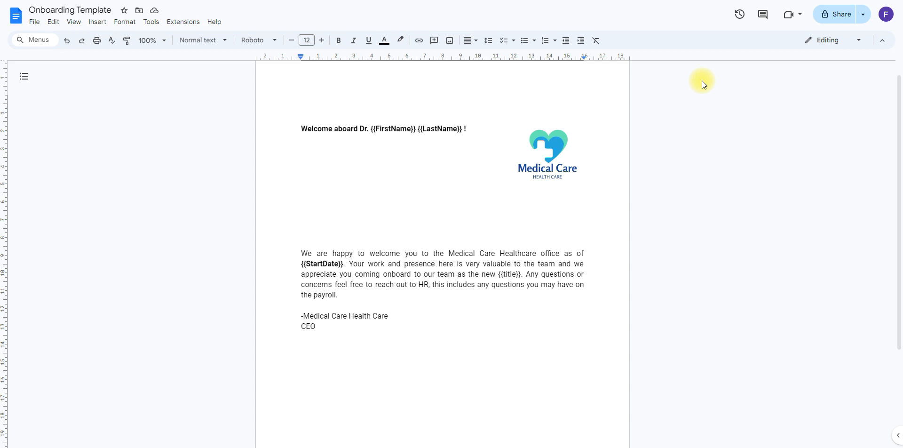
{"action": "mouse_move", "coordinate": [702, 81]}
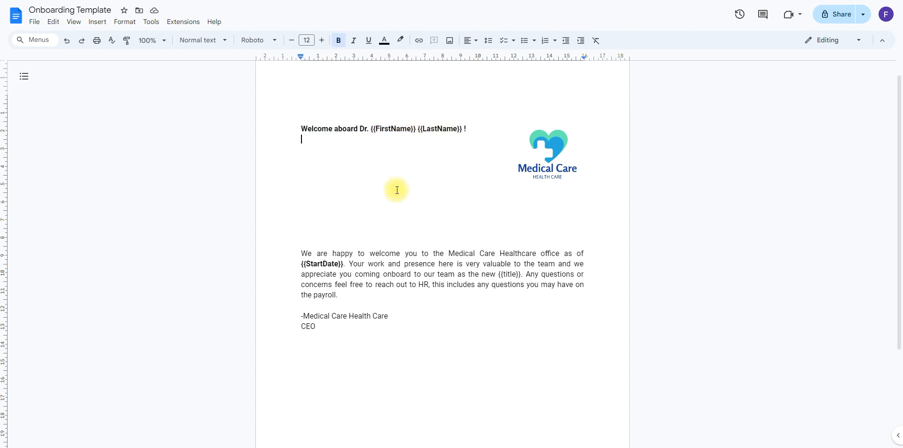
Step: Switch from the Onboarding Template document back to the Zenphi flow designer
{"action": "double_click", "coordinate": [507, 274]}
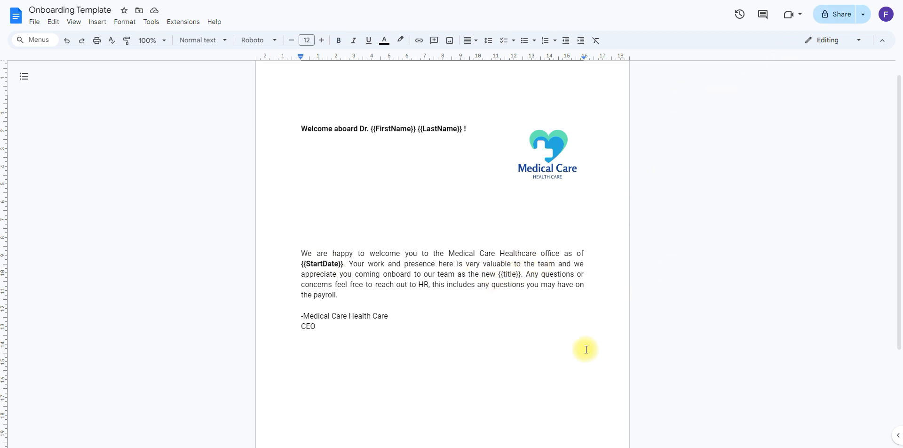
{"action": "double_click", "coordinate": [402, 129]}
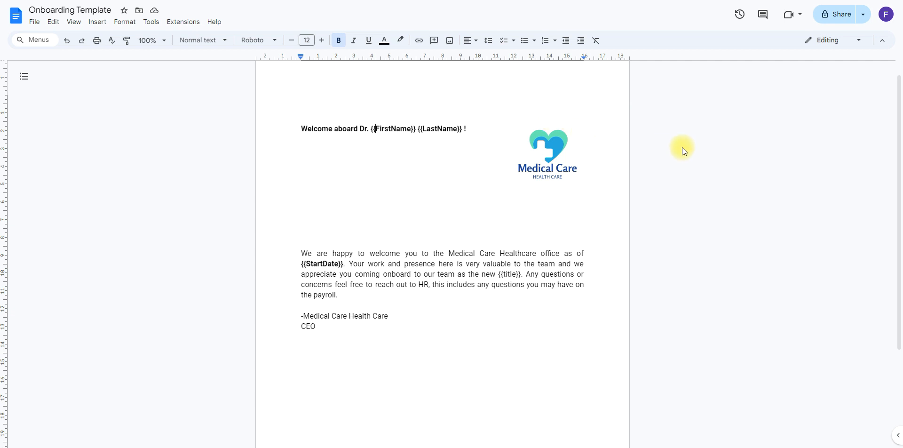
{"action": "mouse_move", "coordinate": [742, 111]}
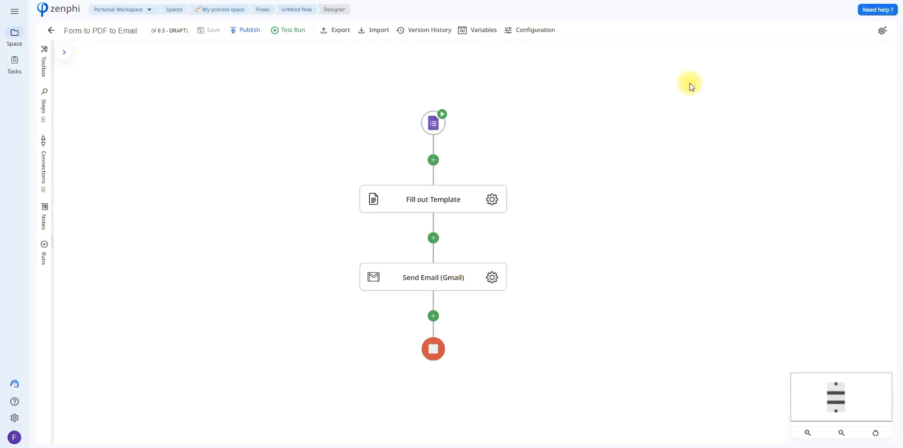
Step: Show the Fill out Template step's settings with the Onboarding Template file and destination folder
{"action": "left_click", "coordinate": [492, 199]}
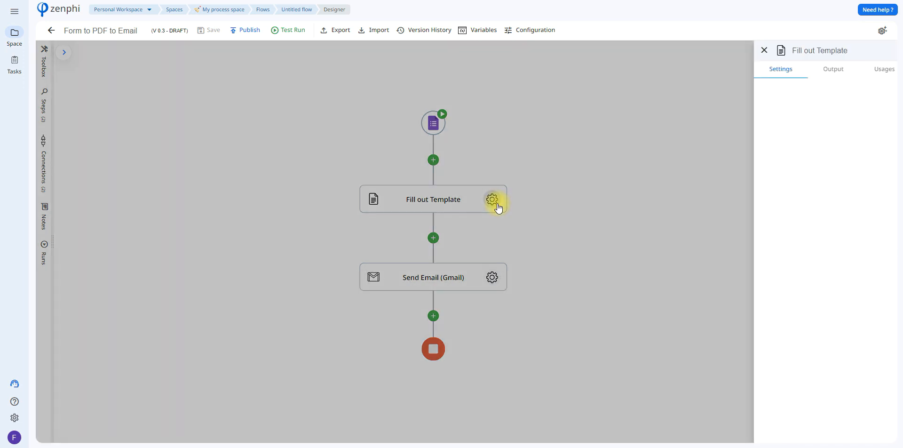
{"action": "left_click", "coordinate": [491, 199]}
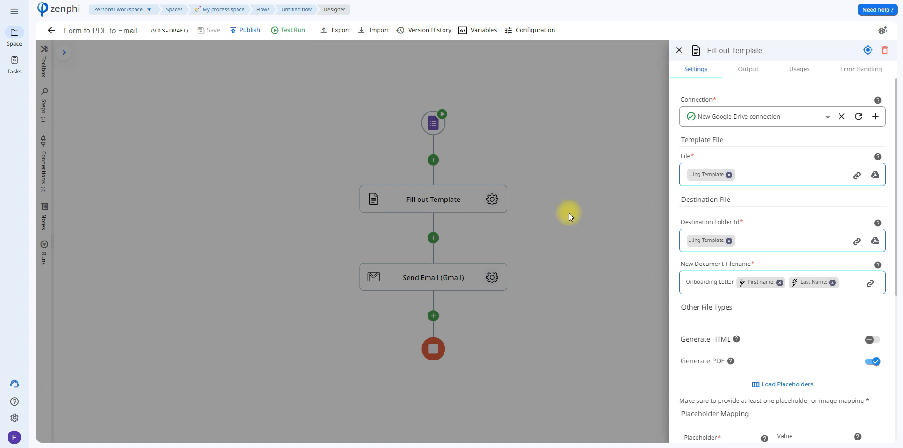
{"action": "left_click", "coordinate": [679, 49]}
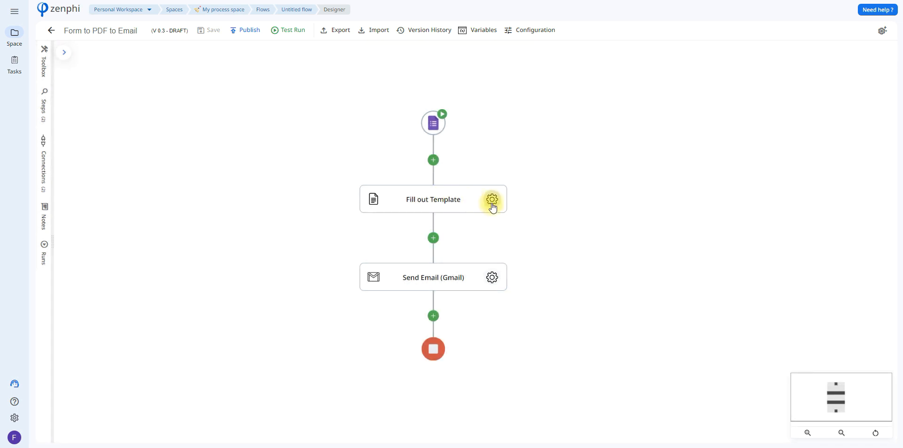
{"action": "mouse_move", "coordinate": [491, 199]}
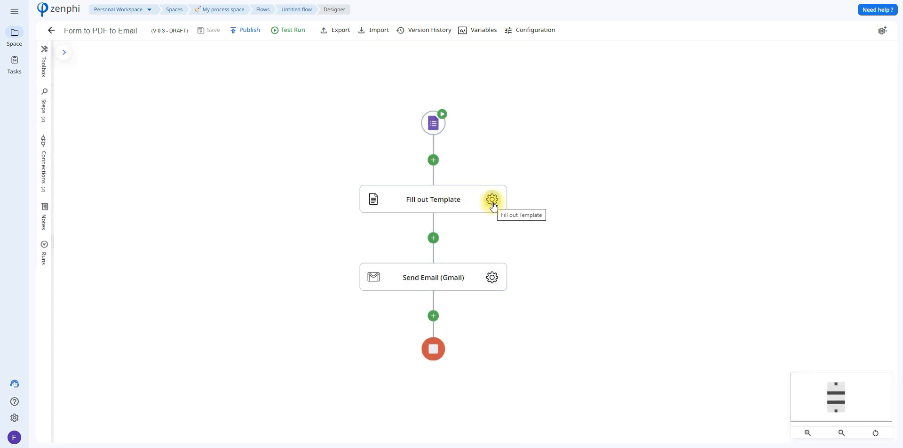
{"action": "left_click", "coordinate": [492, 199]}
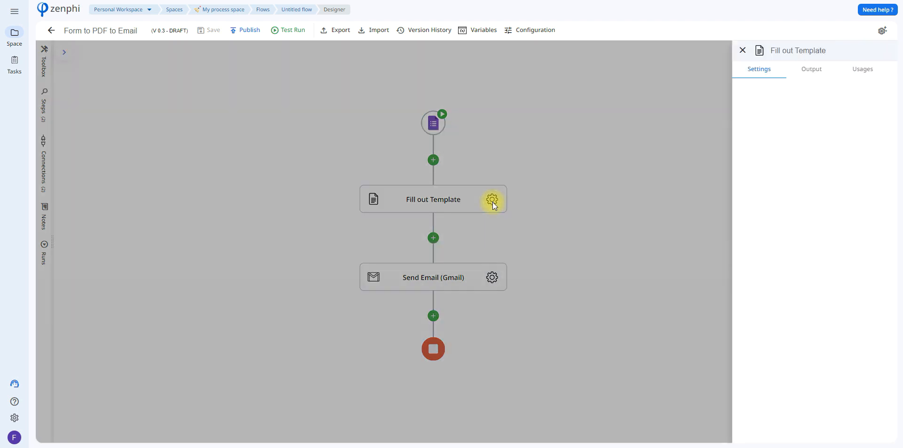
{"action": "left_click", "coordinate": [492, 198]}
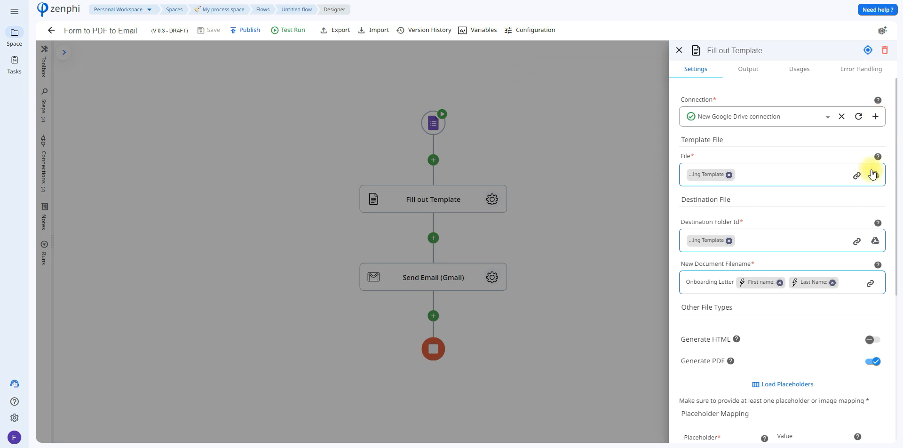
Step: Browse Drive for the template file, then review the form tokens available for the 'Onboarding Letter' filename
{"action": "left_click", "coordinate": [876, 176]}
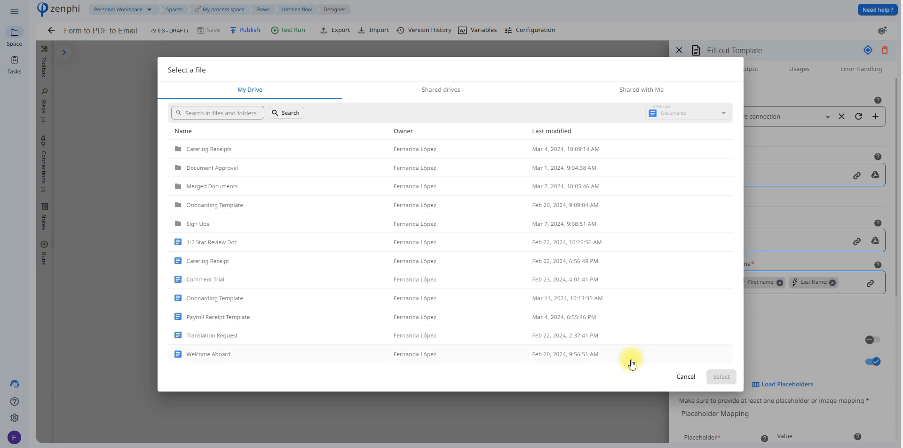
{"action": "mouse_move", "coordinate": [548, 373]}
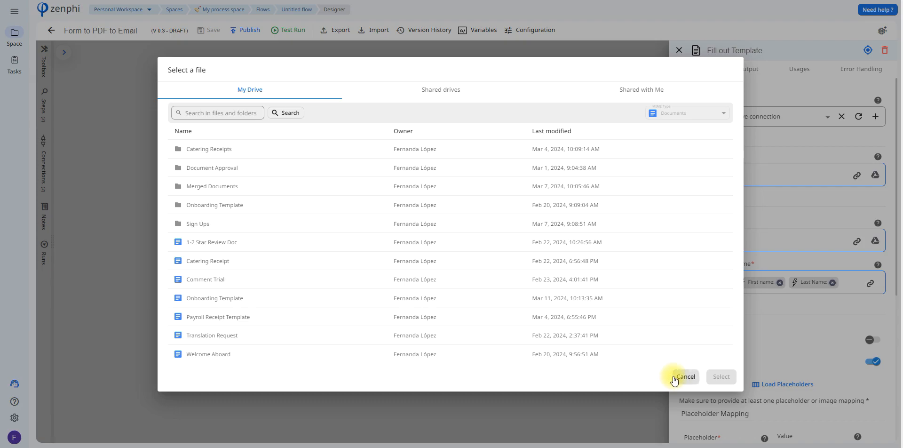
{"action": "left_click", "coordinate": [686, 377]}
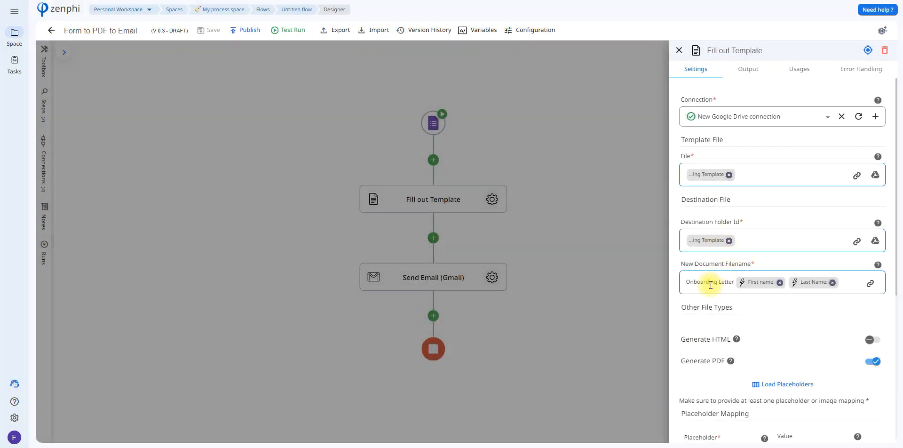
{"action": "mouse_move", "coordinate": [792, 226]}
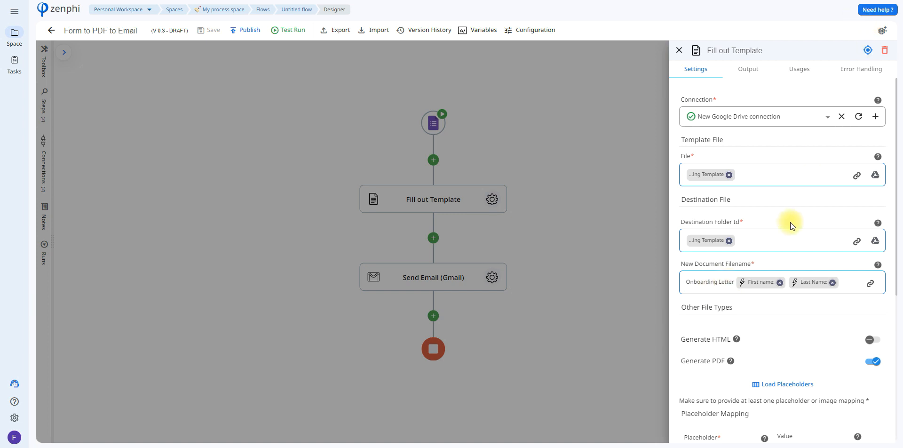
{"action": "left_click", "coordinate": [688, 282]}
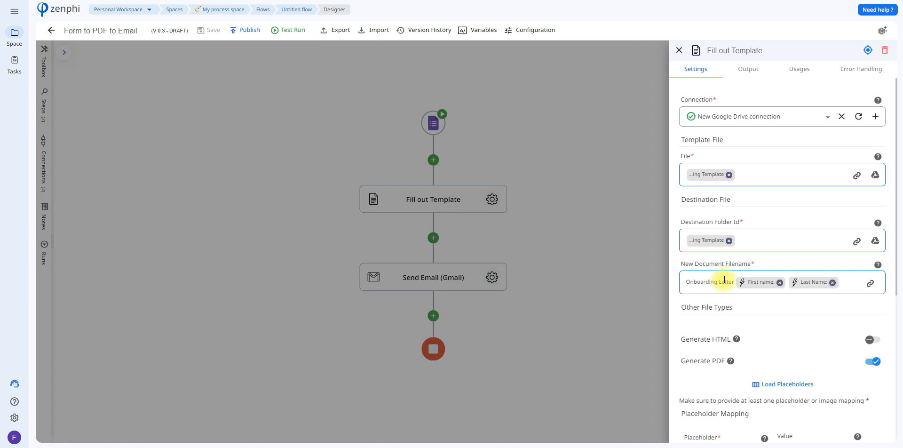
{"action": "mouse_move", "coordinate": [812, 282]}
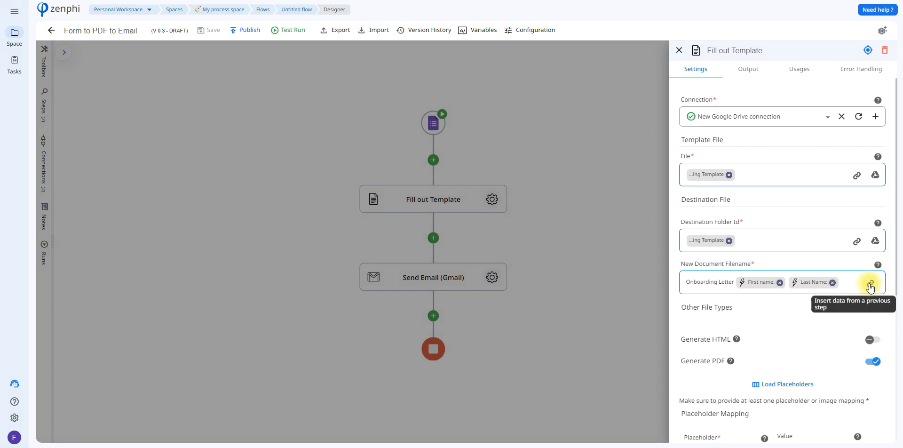
{"action": "left_click", "coordinate": [870, 282]}
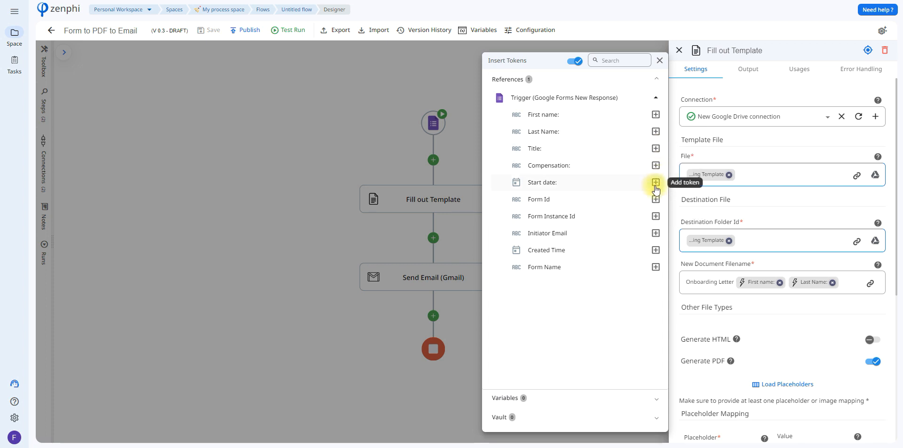
{"action": "left_click", "coordinate": [661, 60]}
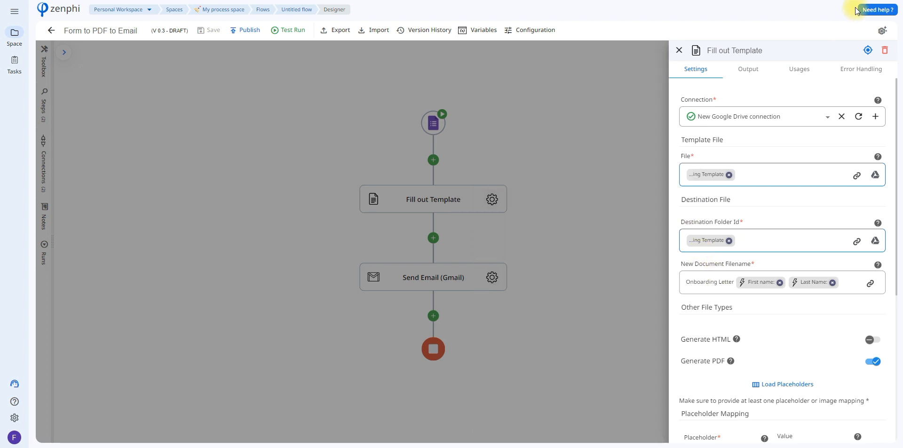
{"action": "mouse_move", "coordinate": [895, 90]}
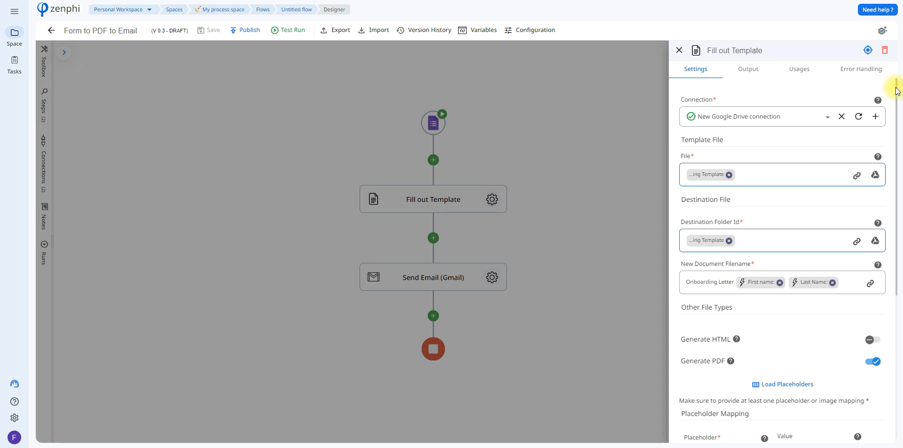
Step: Map FirstName, LastName, StartDate and title placeholders to form answers and close the settings
{"action": "scroll", "scroll_direction": "down", "scroll_amount": 3}
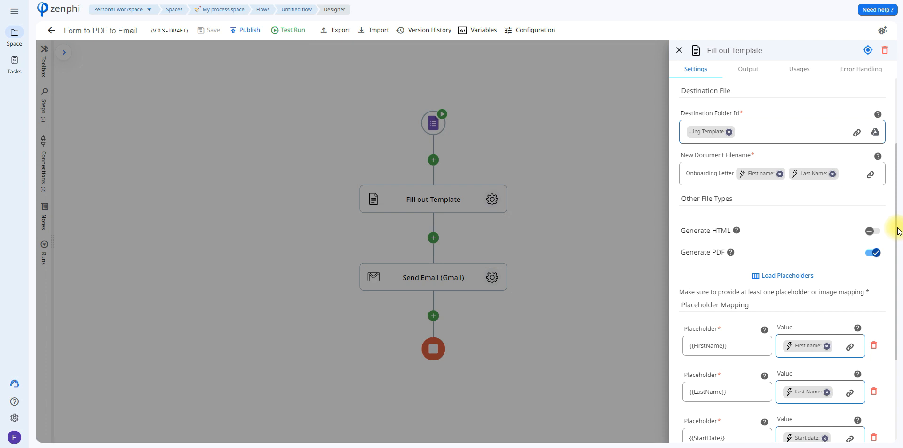
{"action": "scroll", "scroll_direction": "down", "scroll_amount": 3}
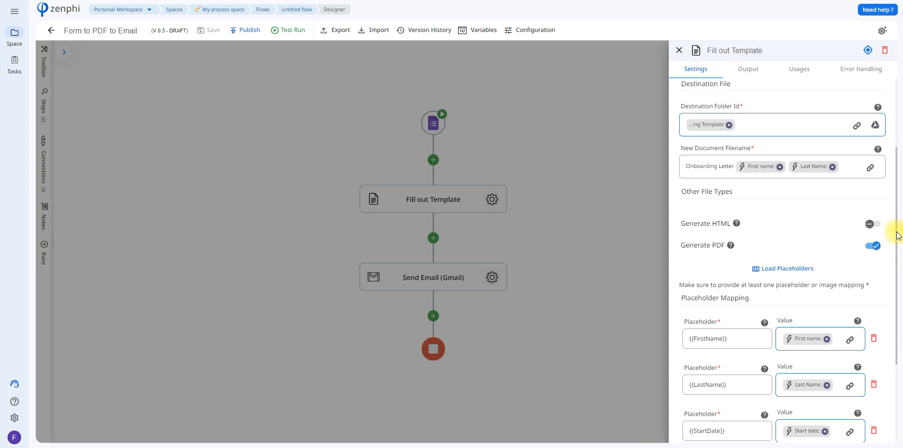
{"action": "scroll", "scroll_direction": "down", "scroll_amount": 3}
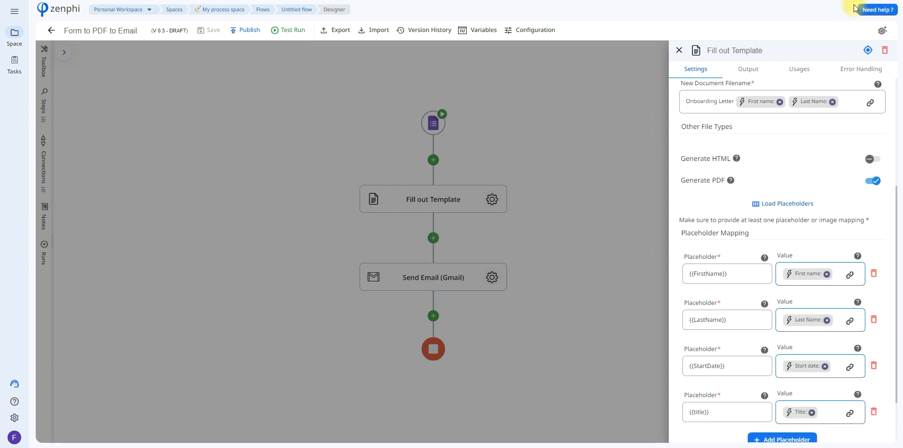
{"action": "mouse_move", "coordinate": [887, 201]}
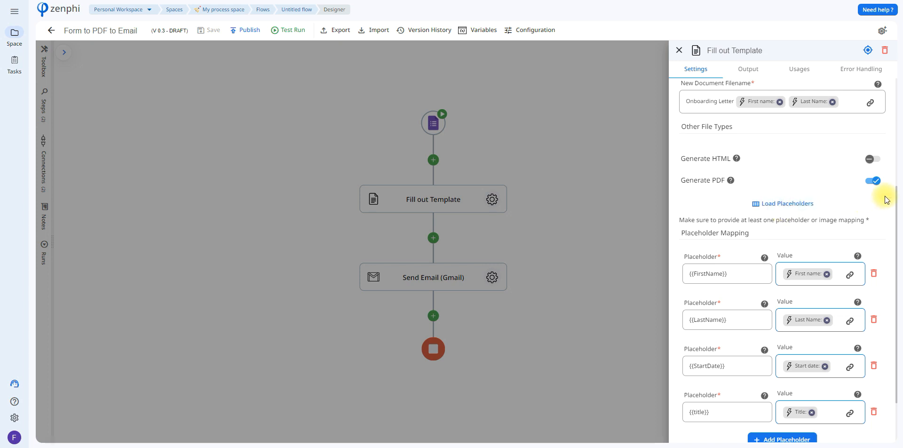
{"action": "mouse_move", "coordinate": [898, 205]}
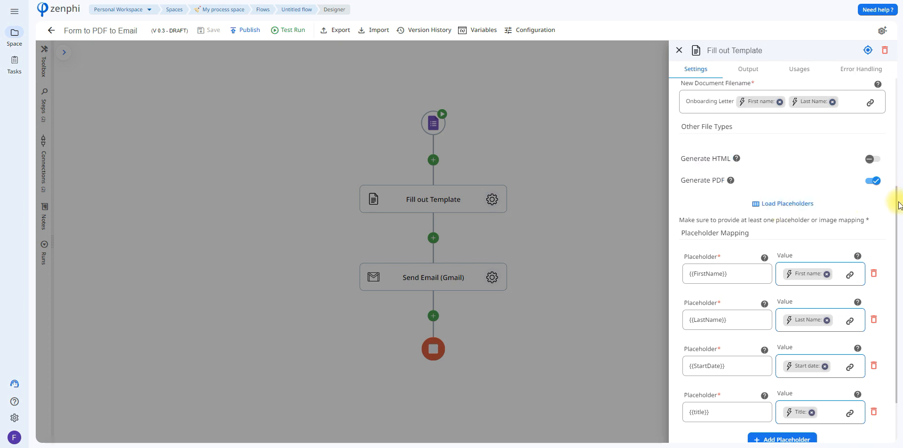
{"action": "scroll", "scroll_direction": "down", "scroll_amount": 3}
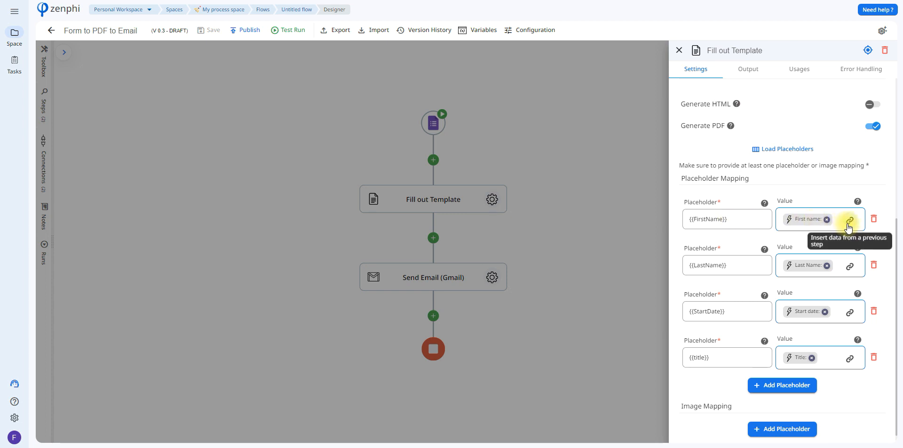
{"action": "mouse_move", "coordinate": [856, 30]}
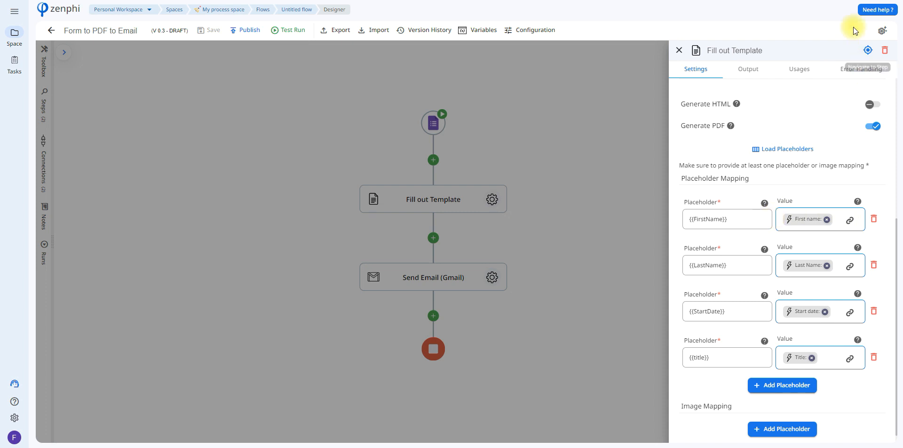
{"action": "mouse_move", "coordinate": [850, 220]}
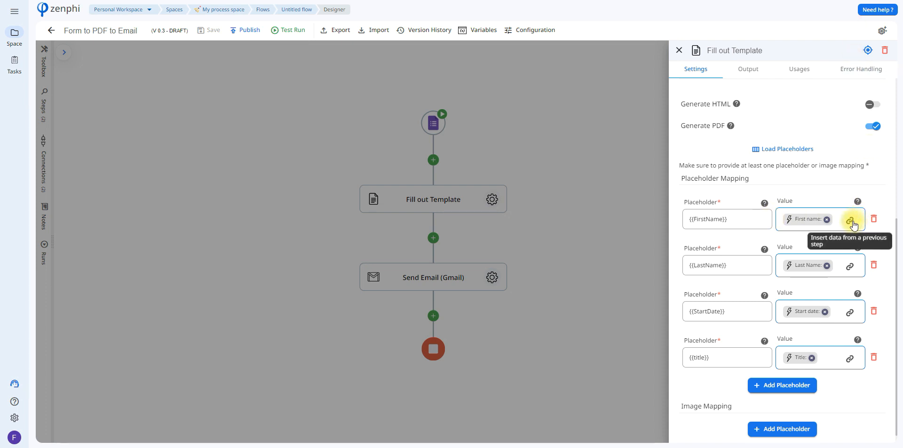
{"action": "left_click", "coordinate": [851, 219]}
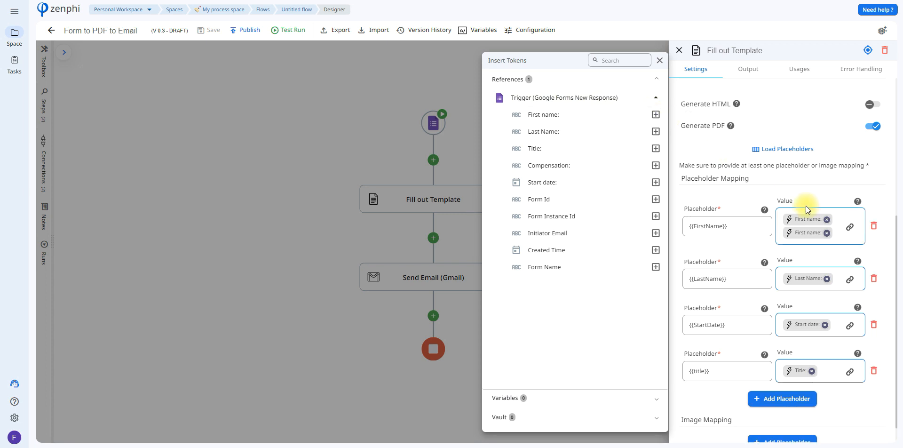
{"action": "left_click", "coordinate": [661, 61]}
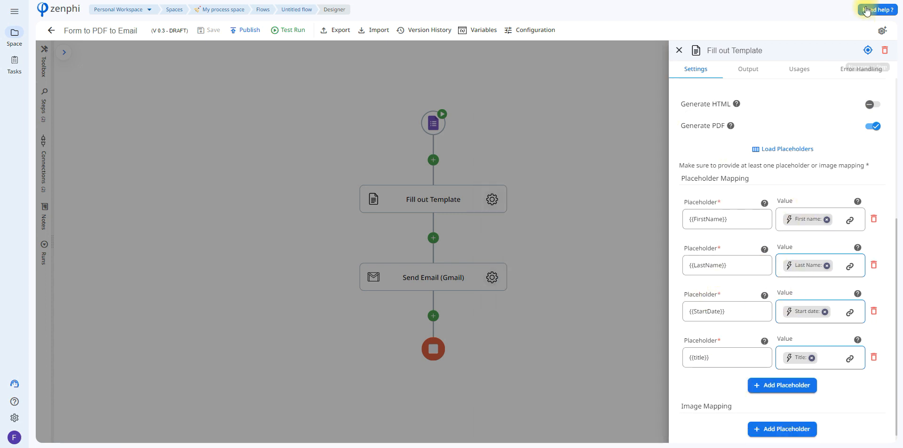
{"action": "left_click", "coordinate": [678, 50]}
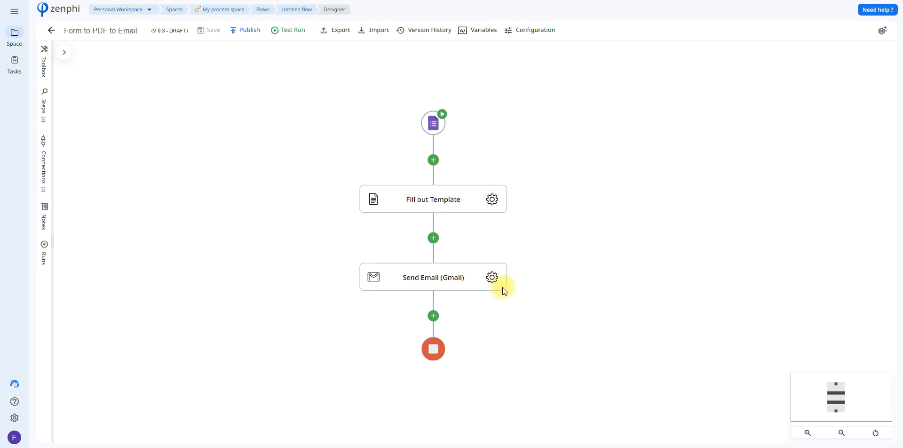
Step: Address the Gmail step to Initiator Email with the PDF File token attached, then close its settings
{"action": "left_click", "coordinate": [492, 278]}
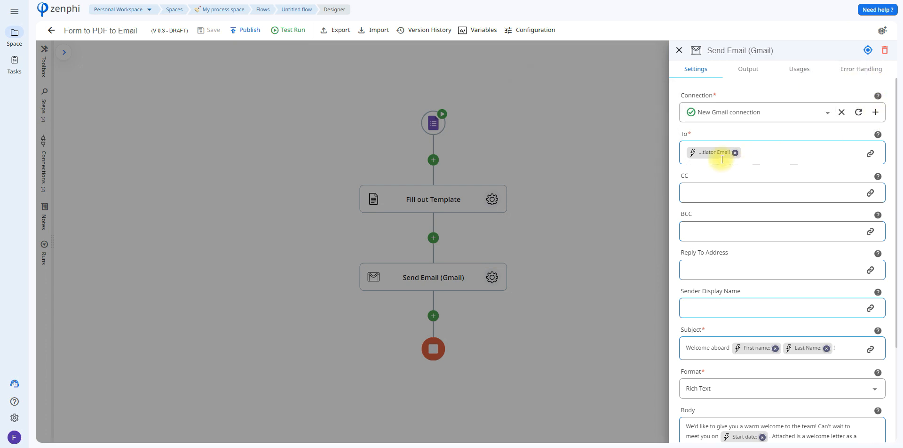
{"action": "mouse_move", "coordinate": [713, 153]}
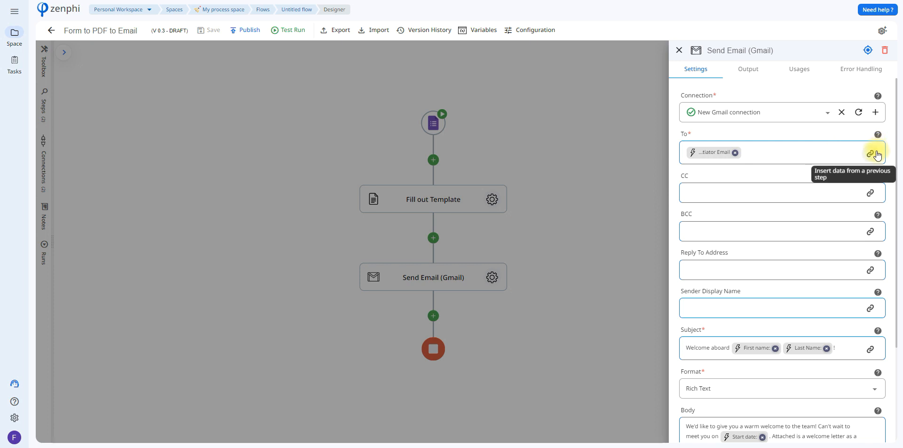
{"action": "left_click", "coordinate": [870, 152]}
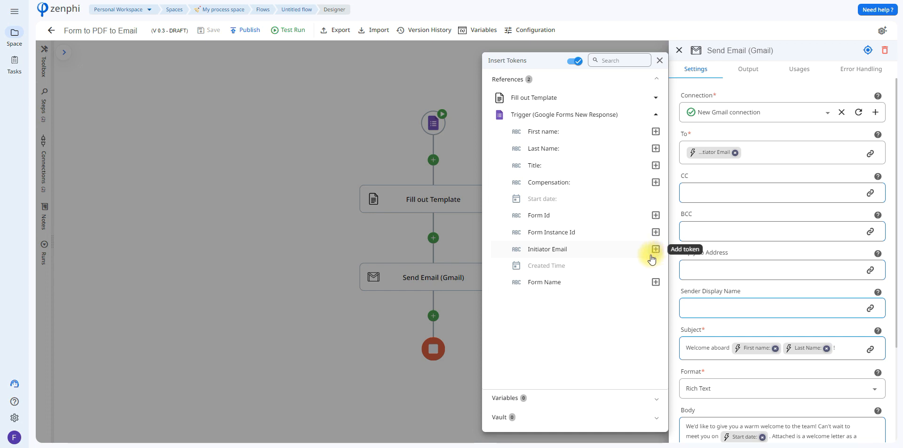
{"action": "mouse_move", "coordinate": [742, 234]}
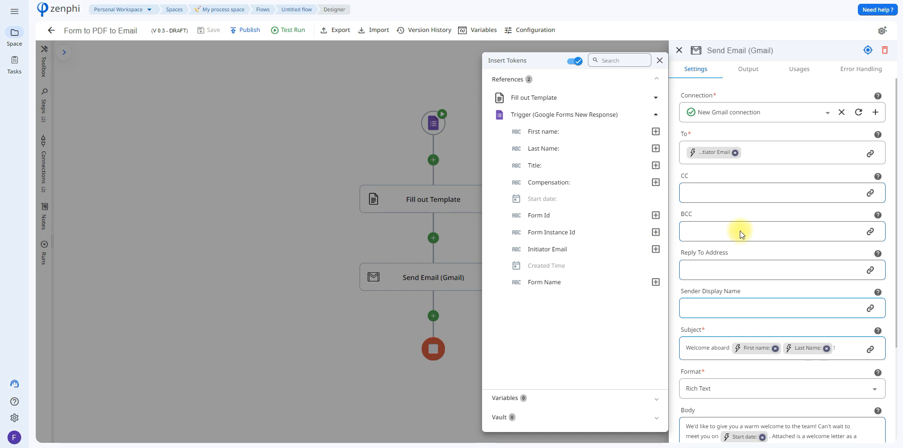
{"action": "mouse_move", "coordinate": [846, 6]}
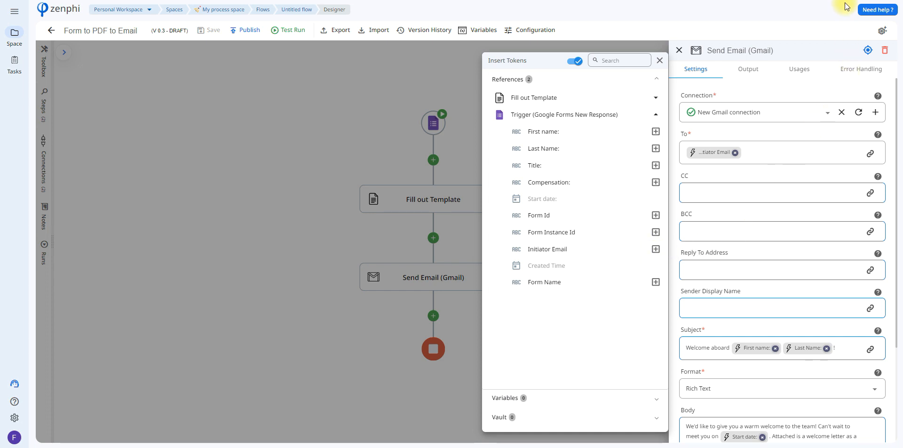
{"action": "left_click", "coordinate": [661, 60]}
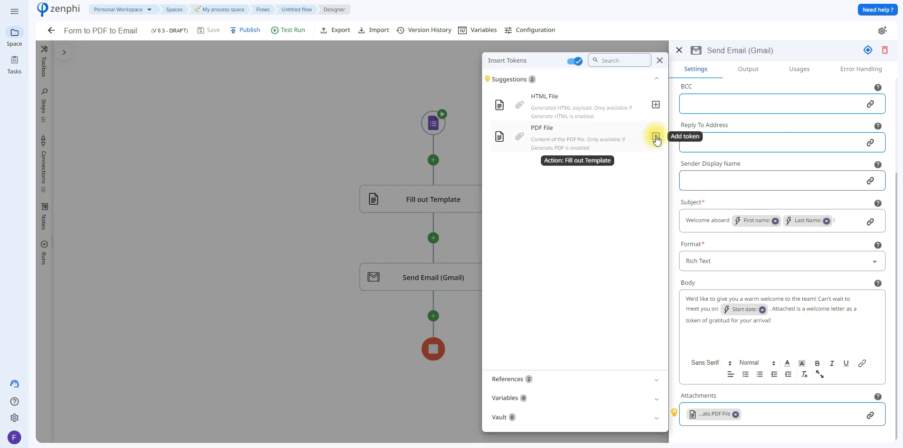
{"action": "mouse_move", "coordinate": [599, 136]}
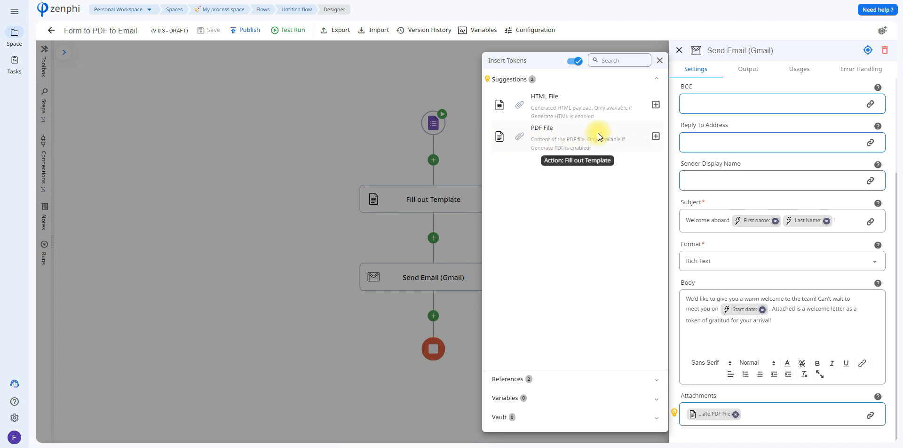
{"action": "left_click", "coordinate": [678, 50]}
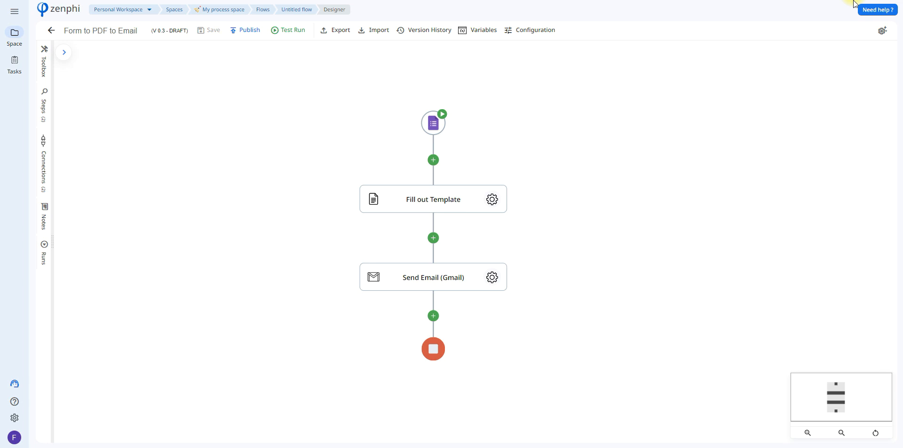
{"action": "left_click", "coordinate": [292, 30]}
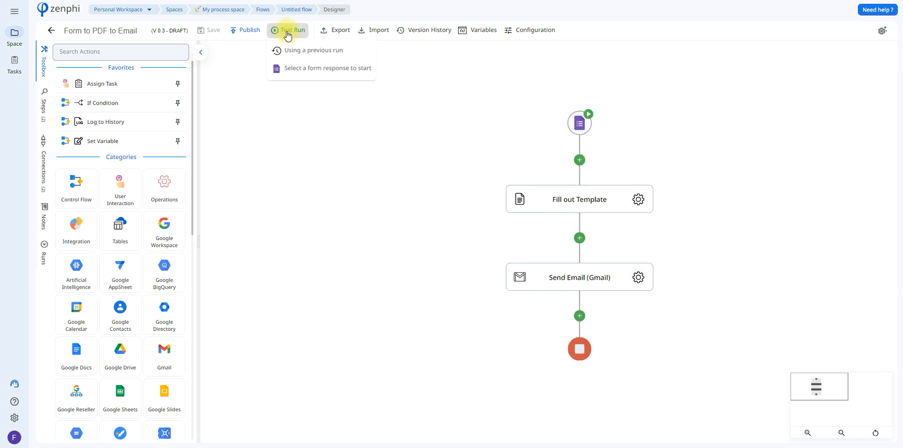
{"action": "left_click", "coordinate": [327, 68]}
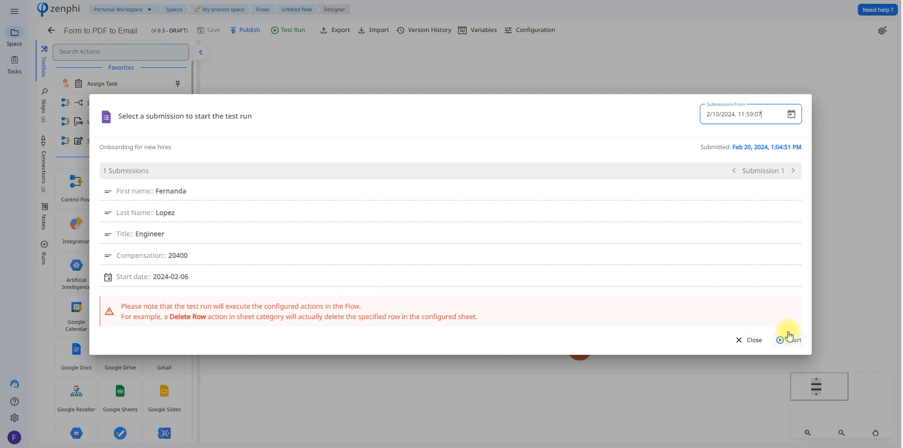
{"action": "left_click", "coordinate": [793, 340]}
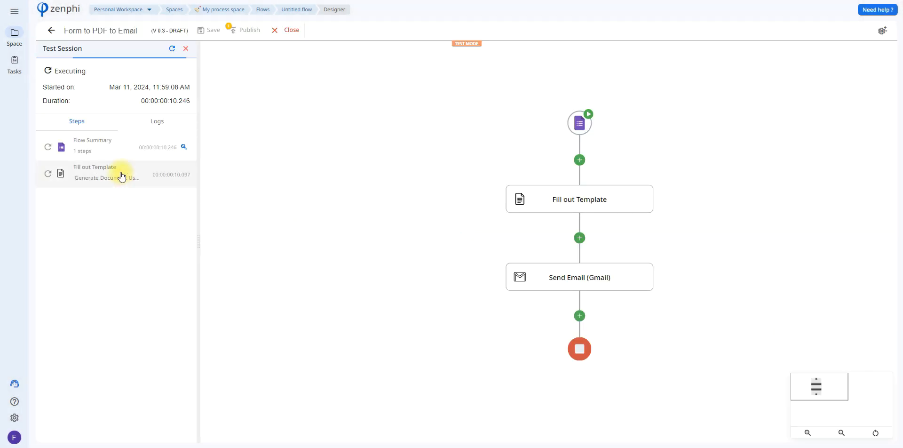
{"action": "mouse_move", "coordinate": [178, 240]}
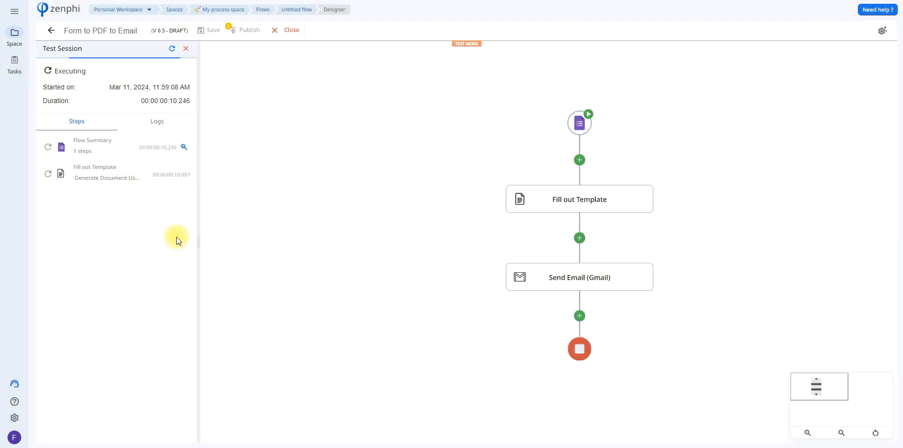
{"action": "mouse_move", "coordinate": [831, 65]}
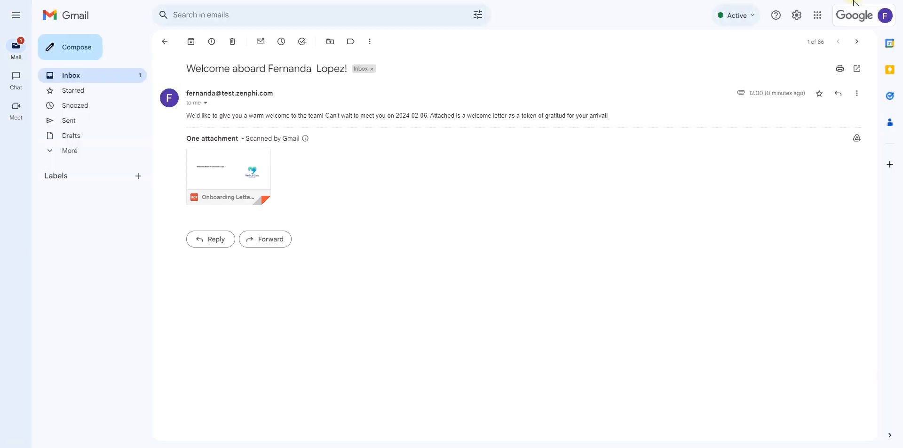
{"action": "mouse_move", "coordinate": [361, 69]}
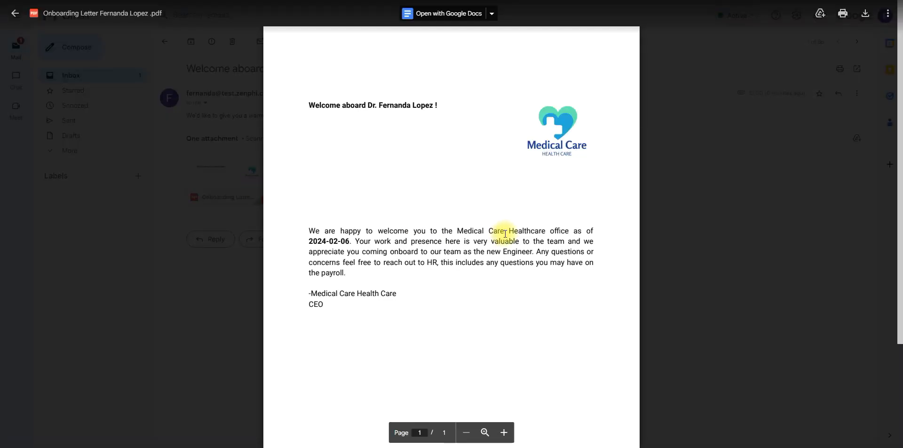
{"action": "mouse_move", "coordinate": [897, 101]}
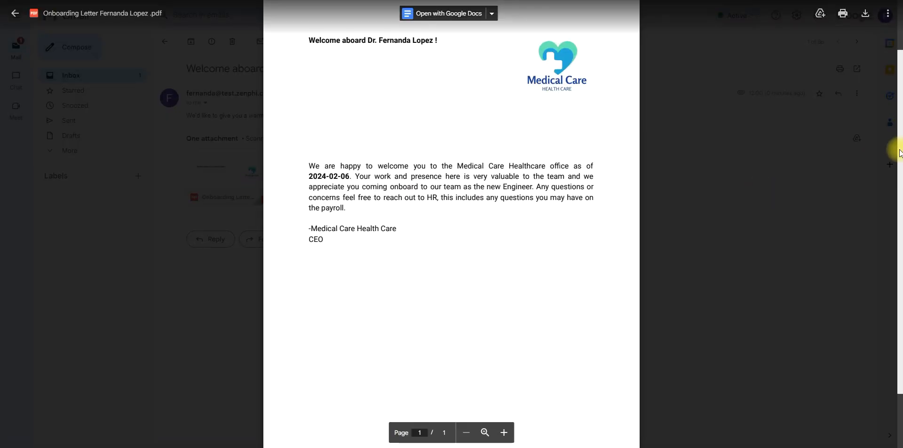
{"action": "mouse_move", "coordinate": [827, 137]}
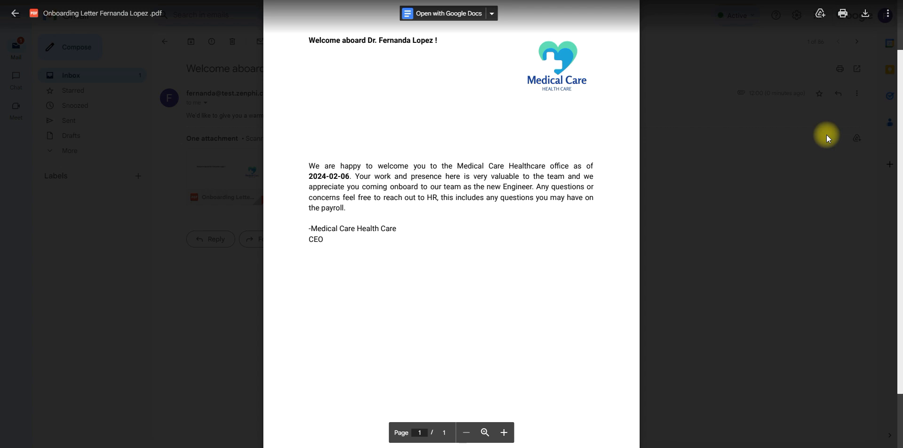
{"action": "mouse_move", "coordinate": [873, 43]}
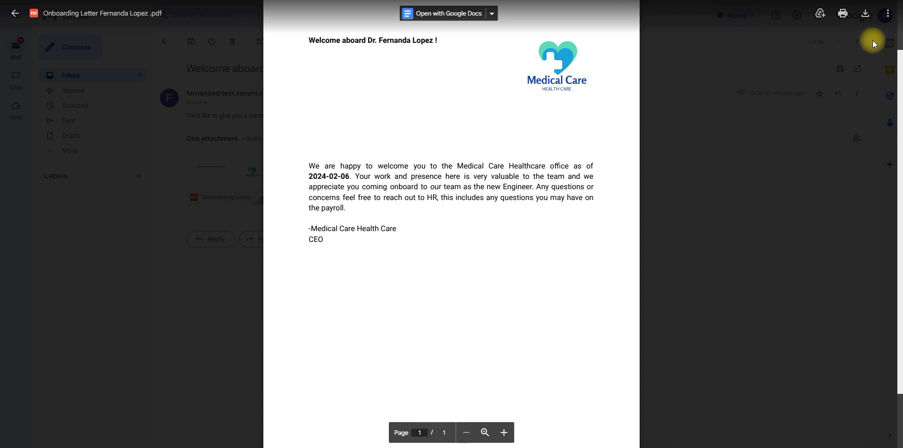